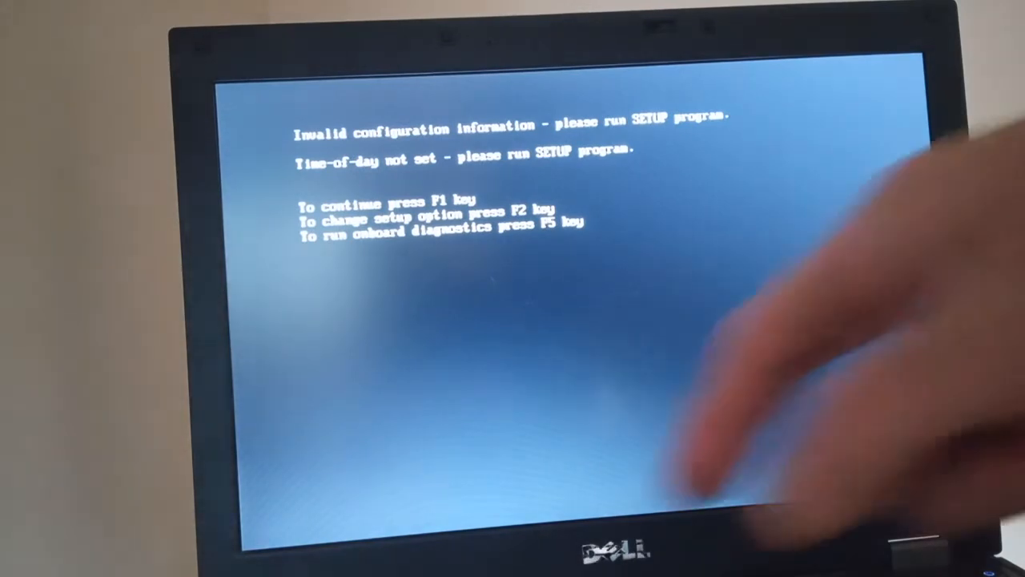
# Boot the laptop from the USB Storage Device using the F12 one-time boot menu.
pyautogui.press('f12')
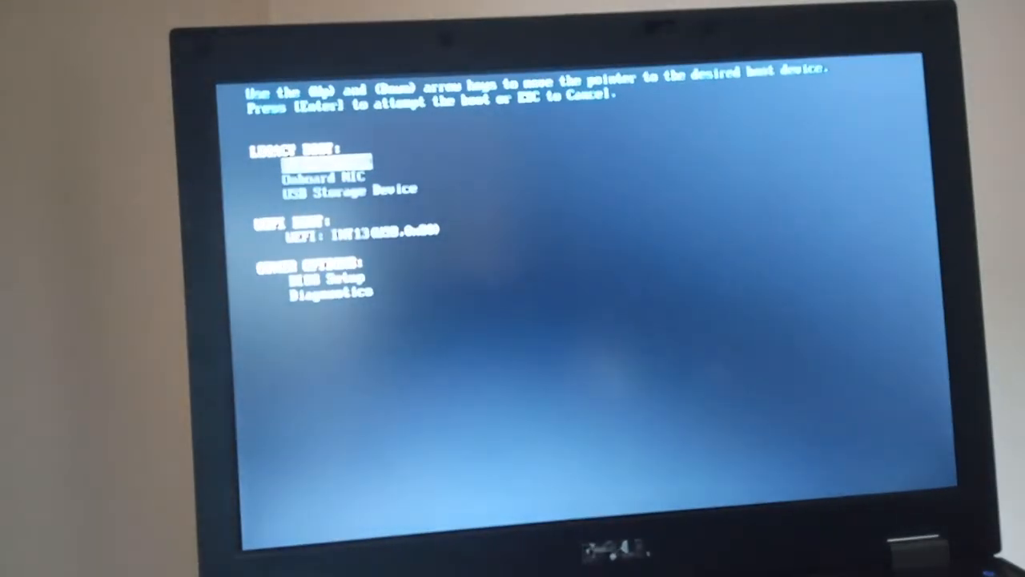
pyautogui.press('down')
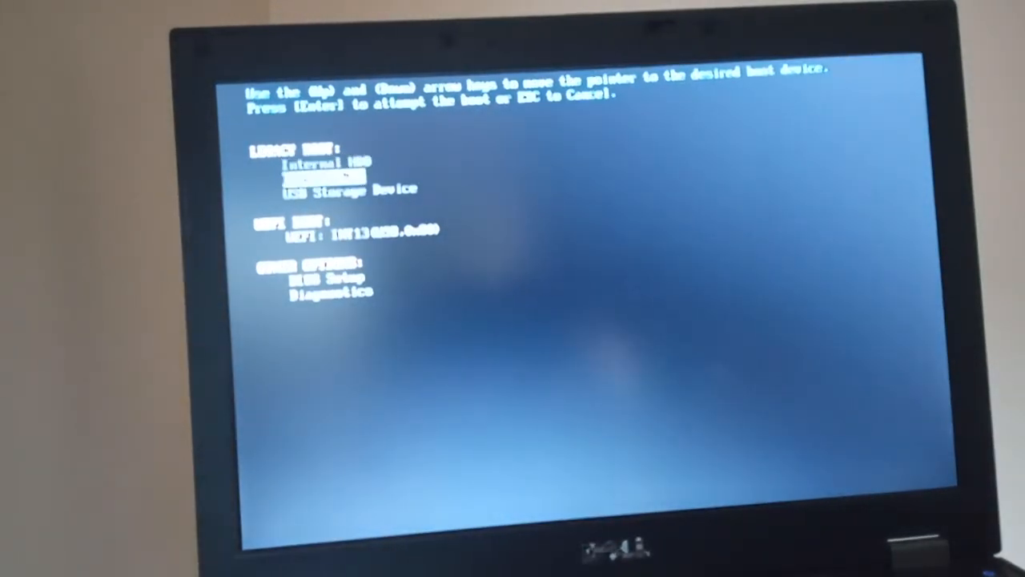
pyautogui.press('Down')
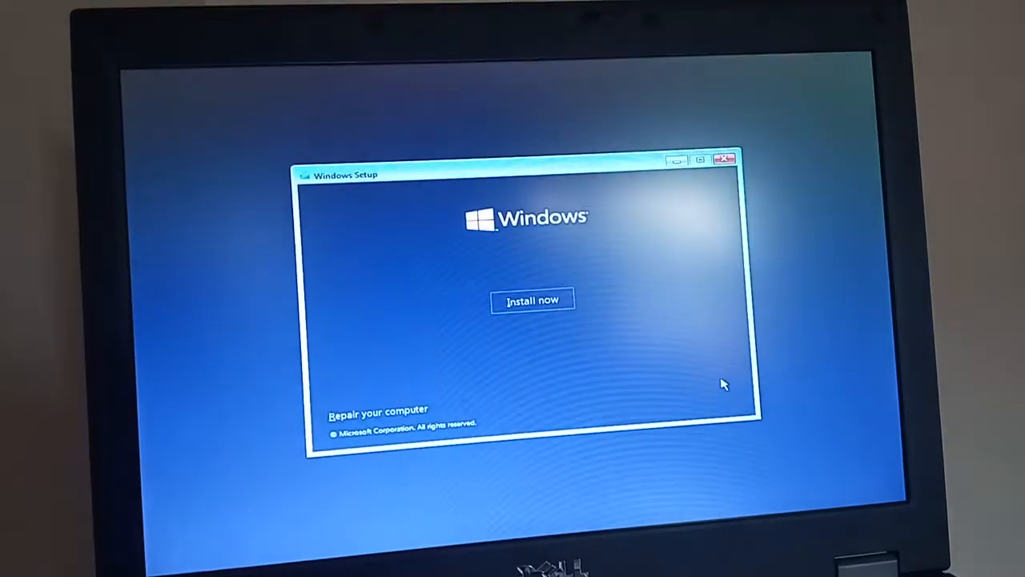
# Start the installation and choose Windows 10 Home as the edition.
pyautogui.click(532, 300)
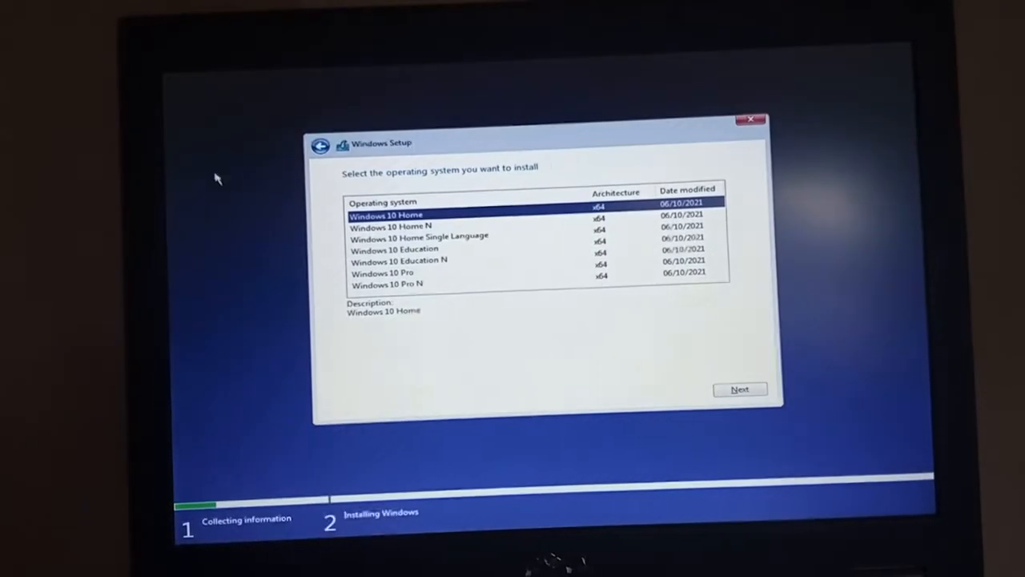
pyautogui.click(739, 389)
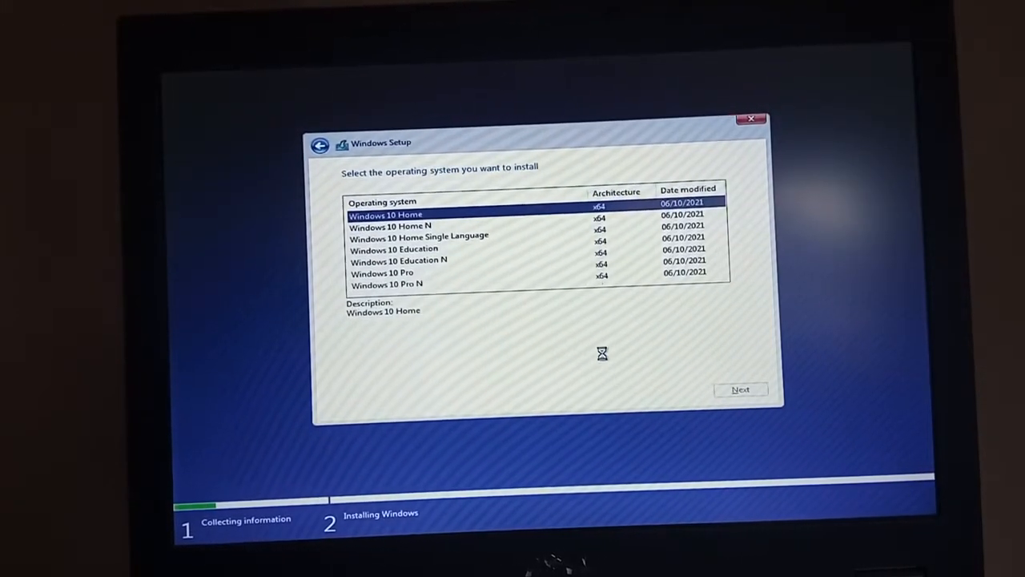
pyautogui.click(740, 389)
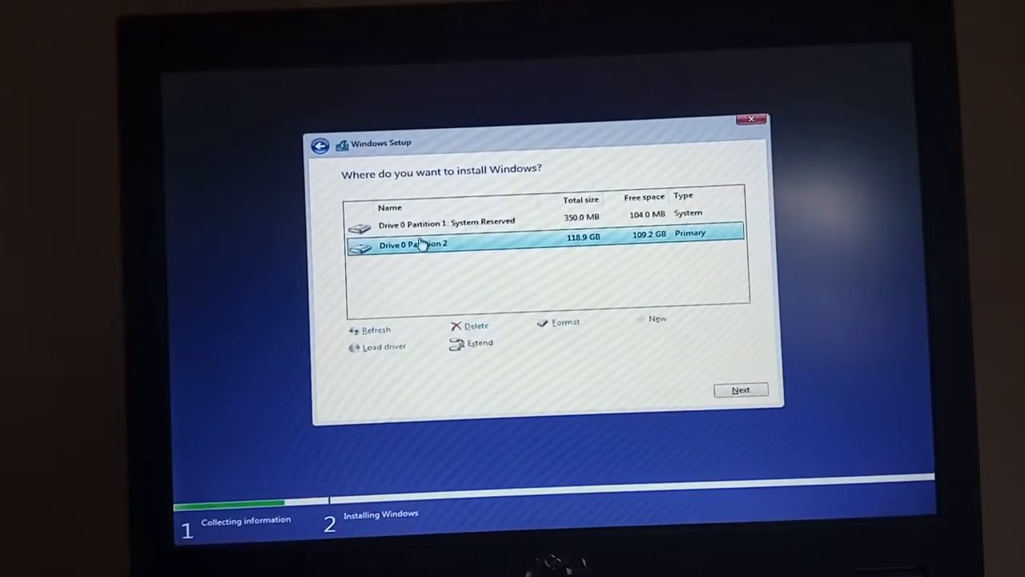
# Delete the System Reserved and main partitions, then install onto the 119.2 GB unallocated space.
pyautogui.click(476, 325)
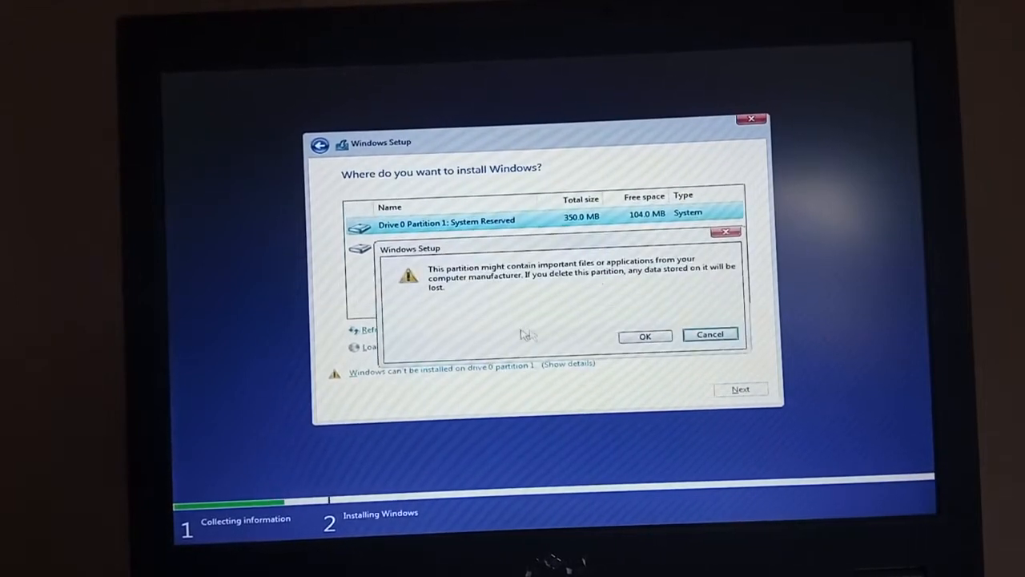
pyautogui.click(645, 336)
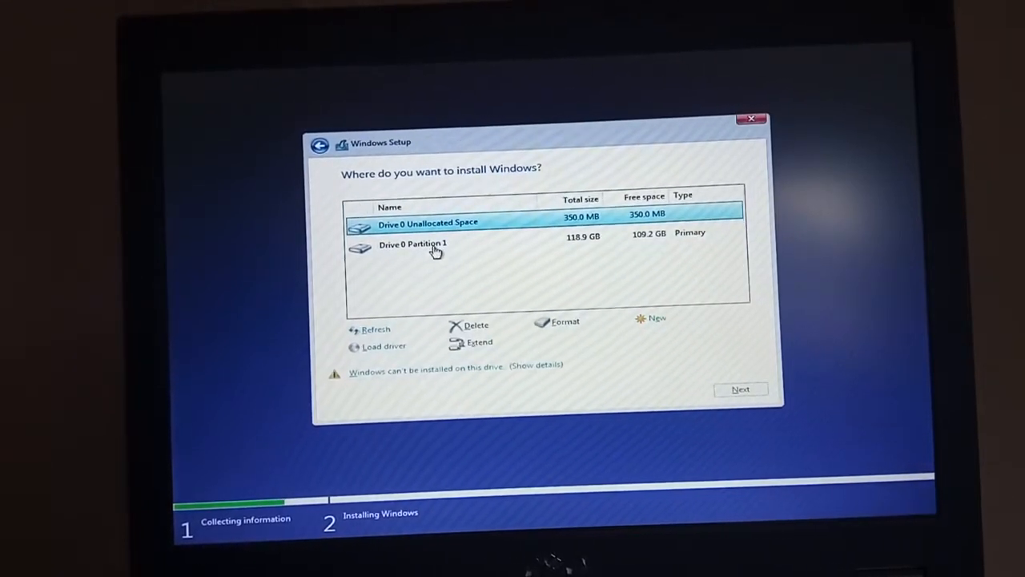
pyautogui.click(476, 324)
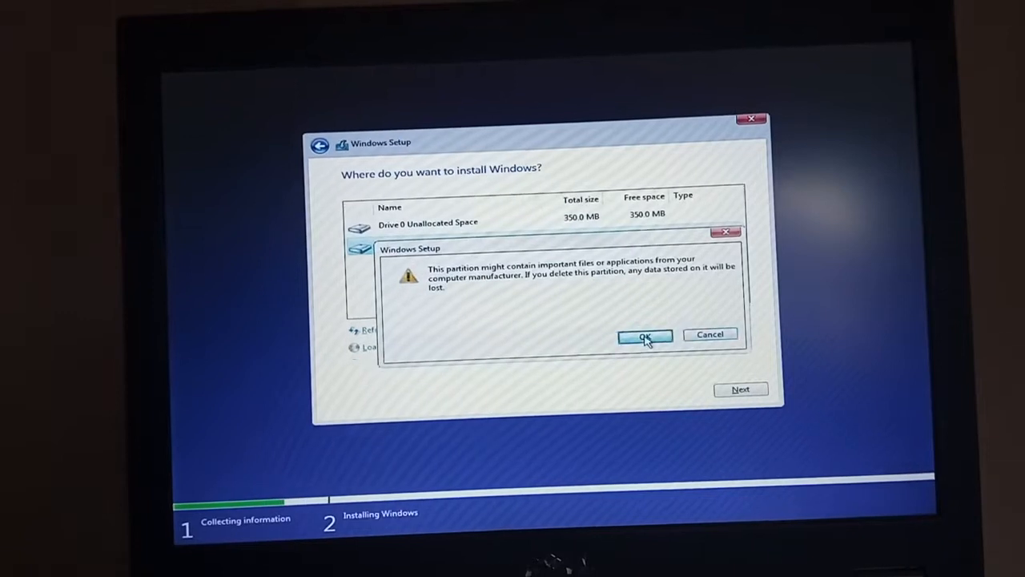
pyautogui.click(645, 335)
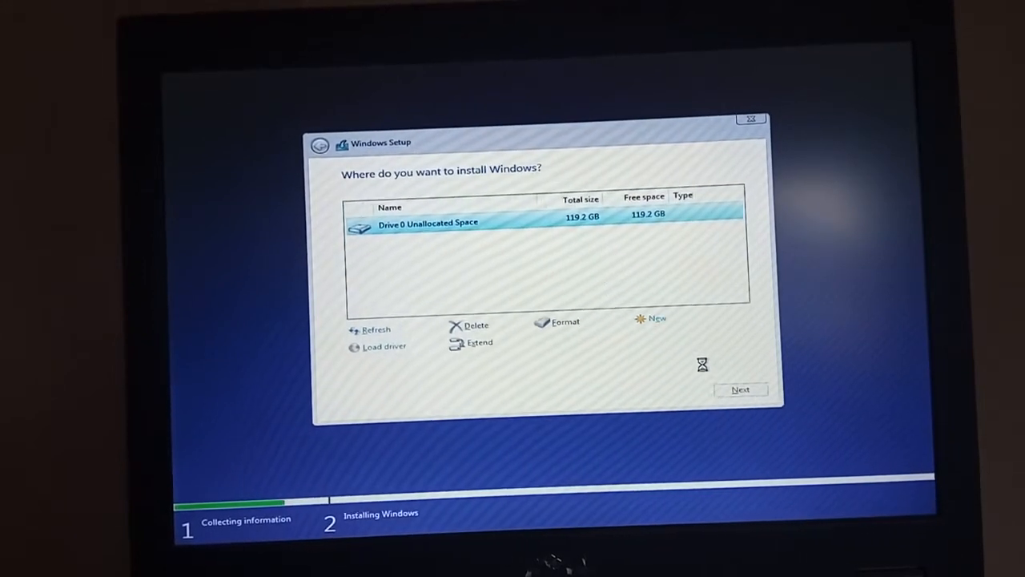
pyautogui.click(740, 389)
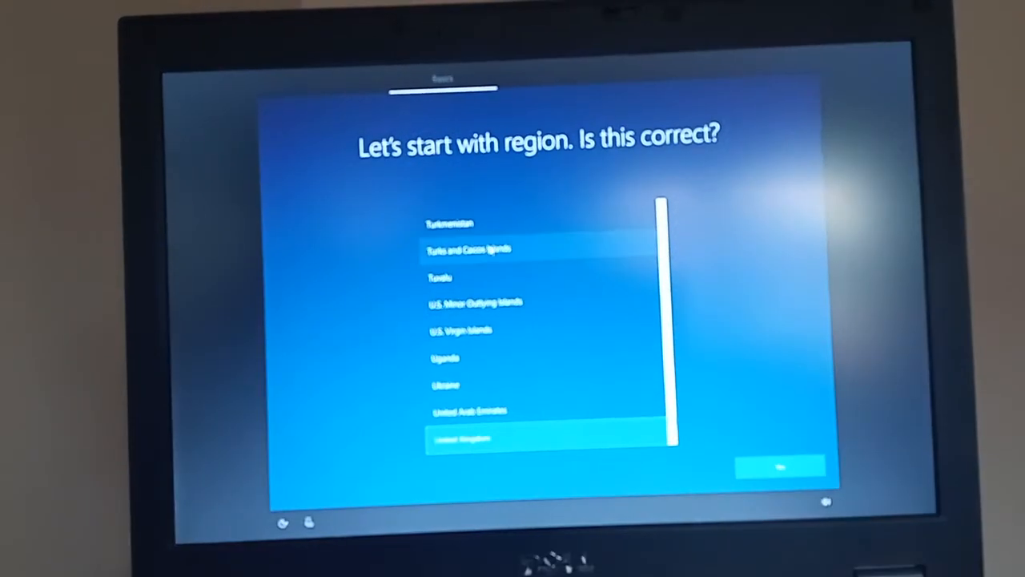
# Accept United Kingdom as both the region and the keyboard layout.
pyautogui.click(780, 467)
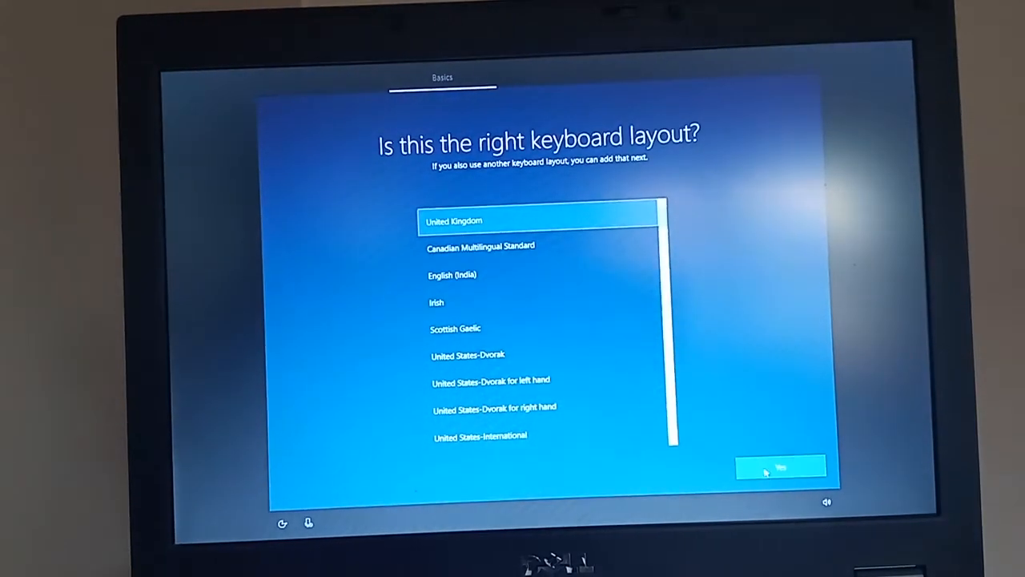
pyautogui.click(780, 468)
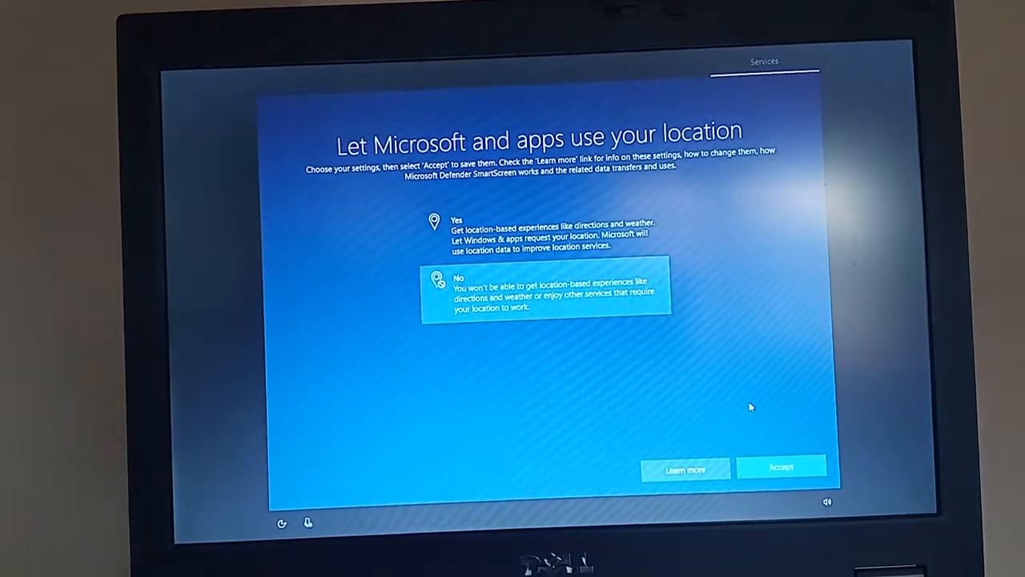
# Decline location sharing and Find my device, and choose a diagnostic data level.
pyautogui.click(781, 467)
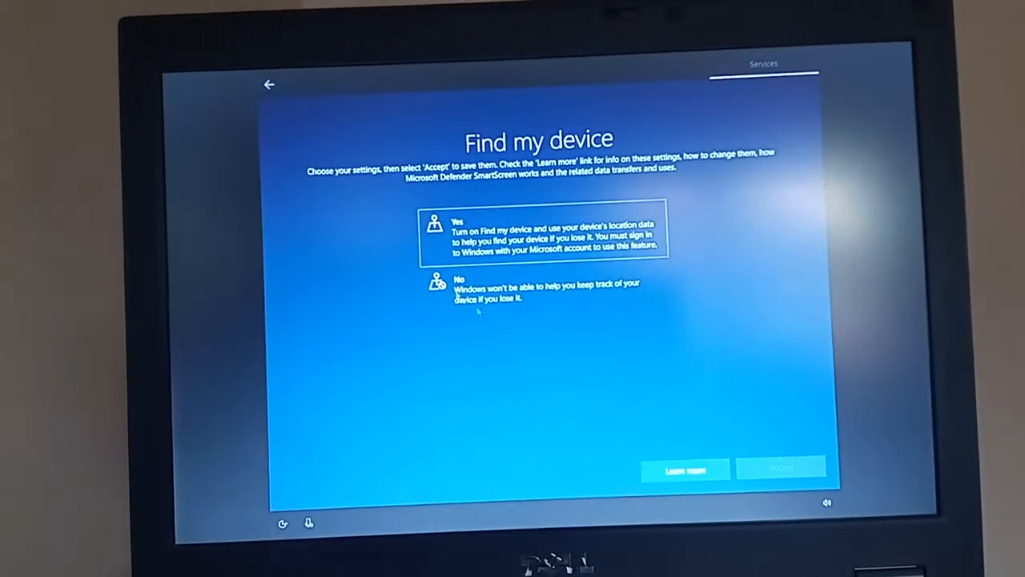
pyautogui.click(779, 469)
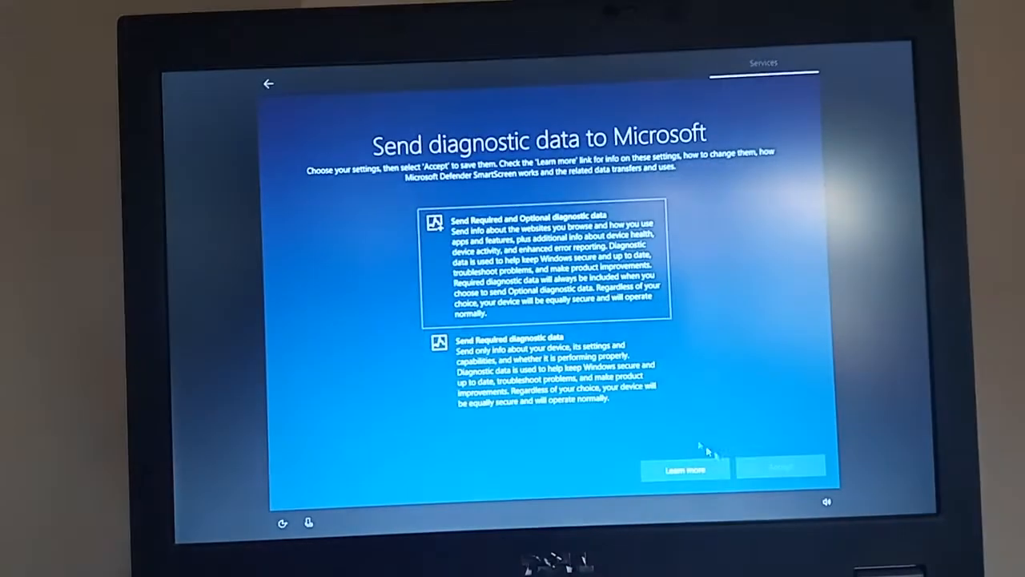
pyautogui.click(781, 469)
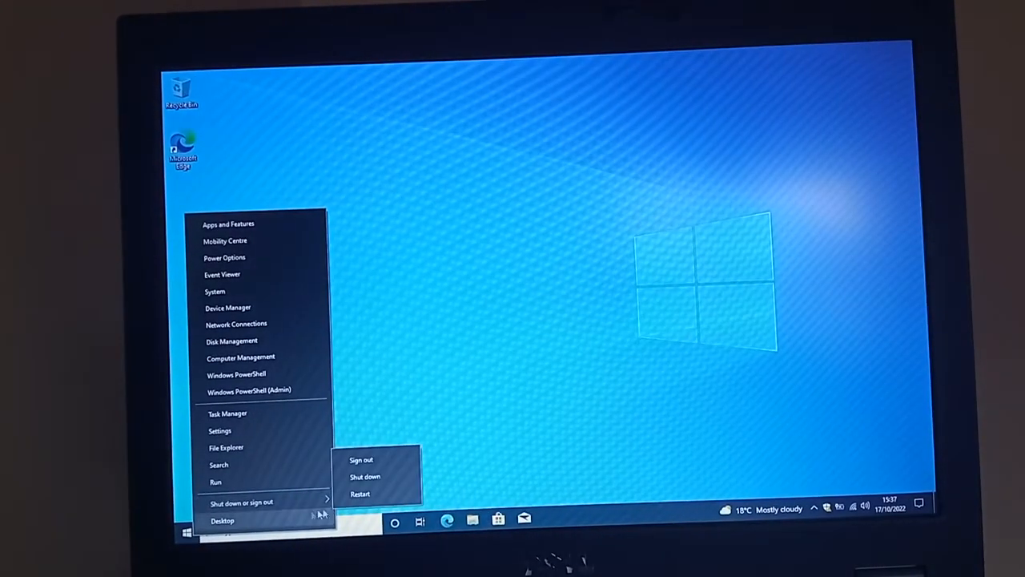
# Restart the laptop from the Start button's shutdown options.
pyautogui.click(366, 477)
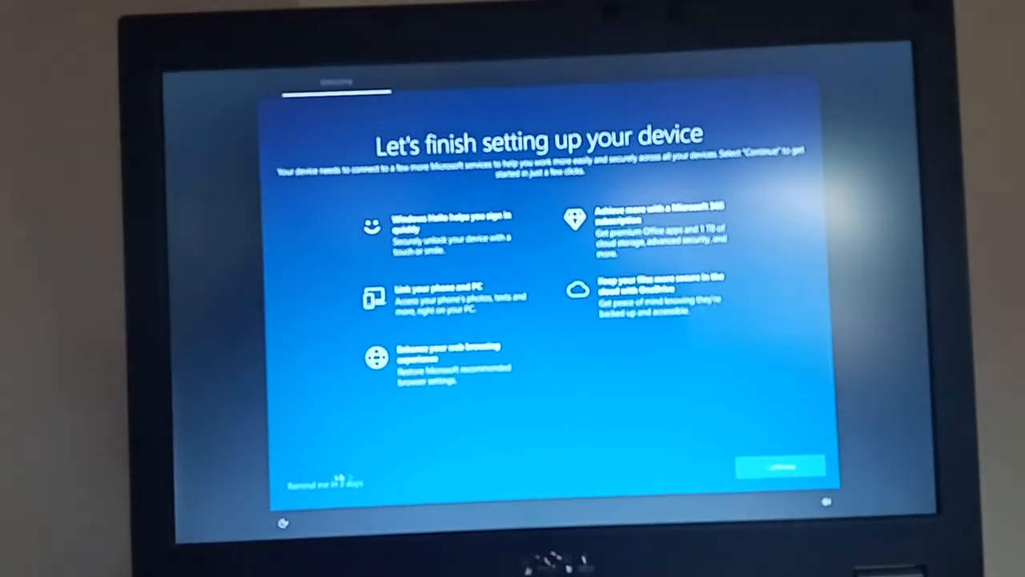
# Postpone device setup, sign in to Edge sync and allow recent browsing data.
pyautogui.click(781, 465)
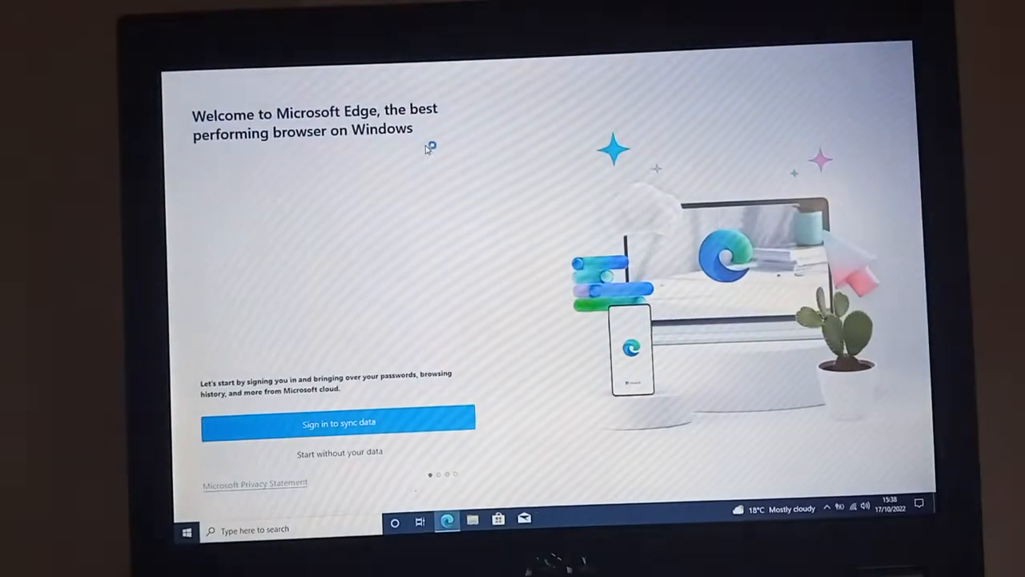
pyautogui.click(339, 423)
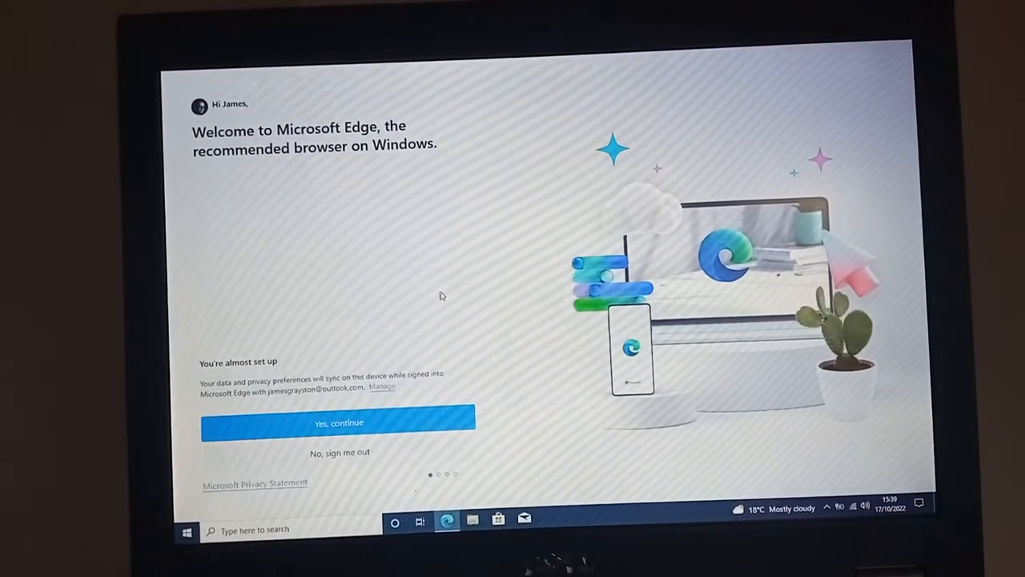
pyautogui.moveTo(452, 214)
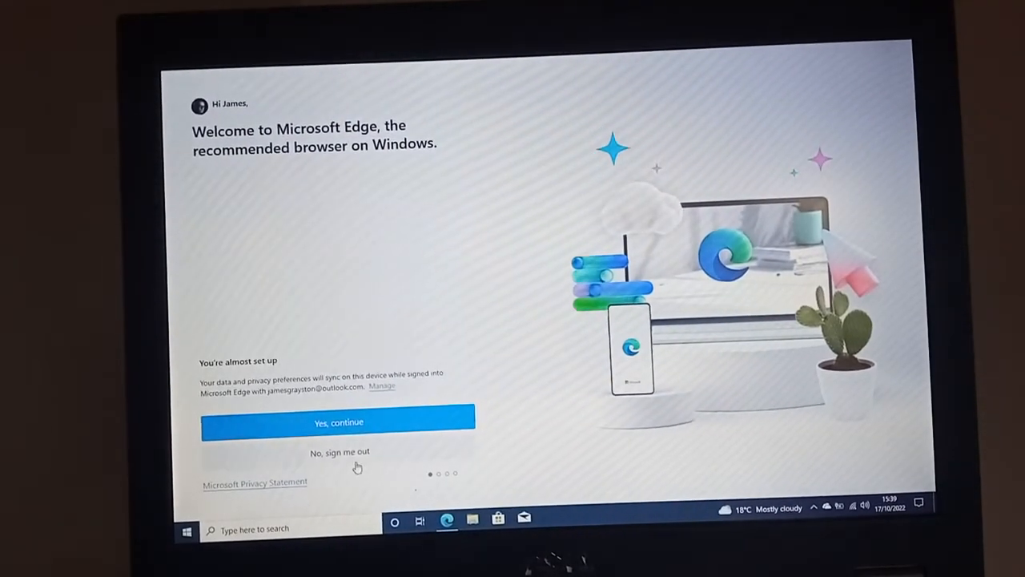
pyautogui.click(337, 422)
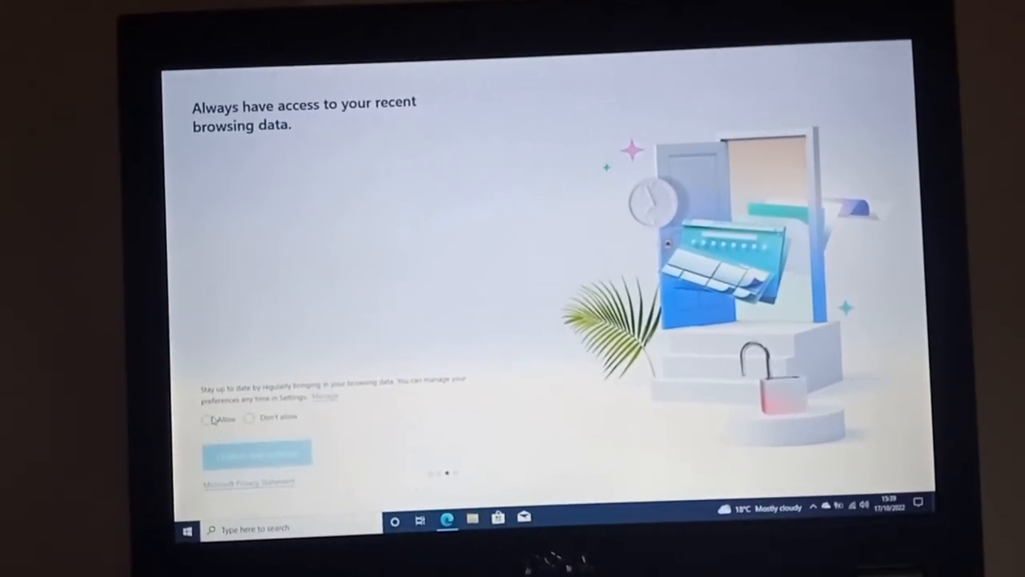
pyautogui.click(256, 452)
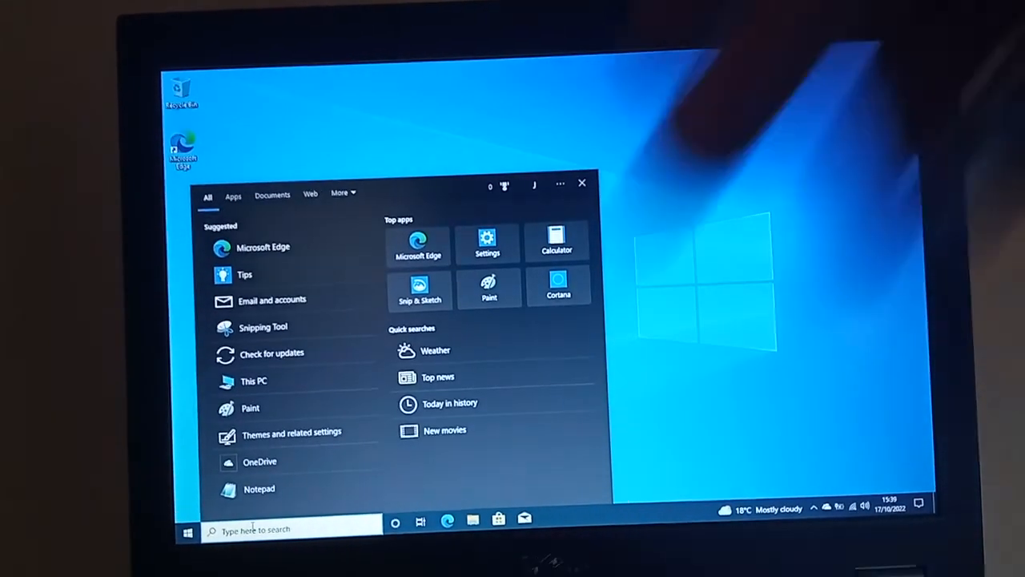
# Review activation via 'activation settings', then search 'update' to reach Windows Update.
pyautogui.write('activation settings')
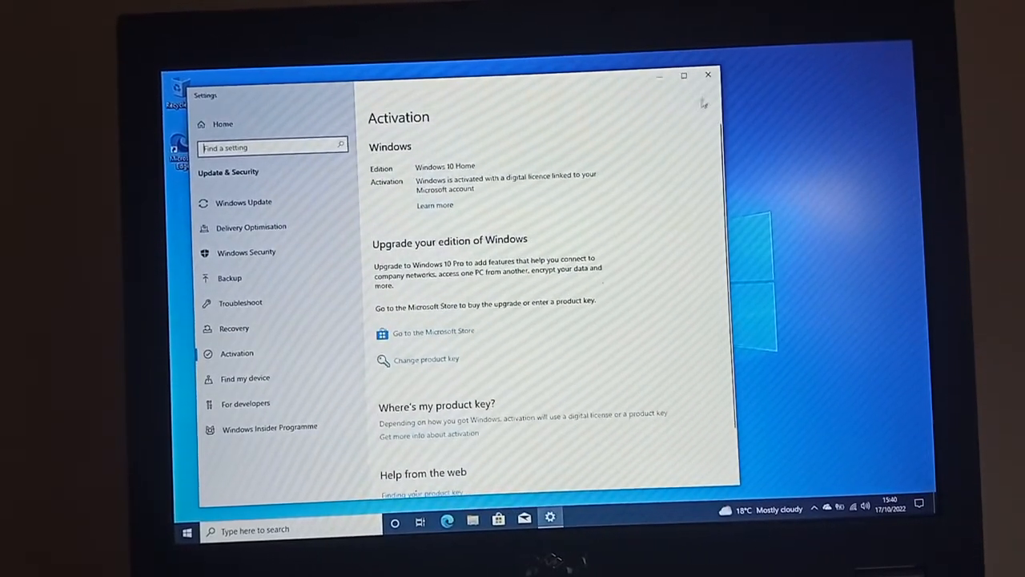
pyautogui.click(708, 73)
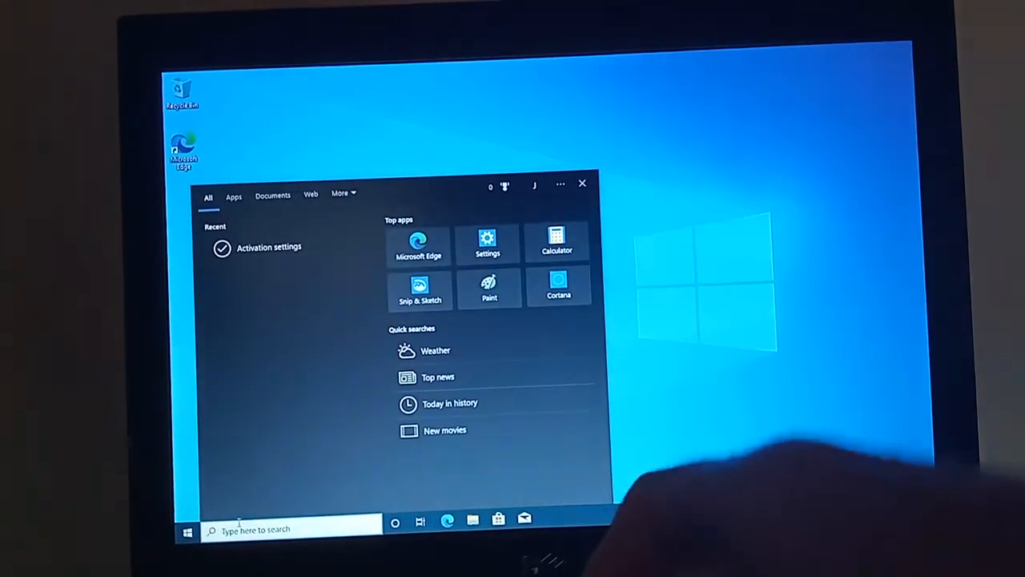
pyautogui.write('updat')
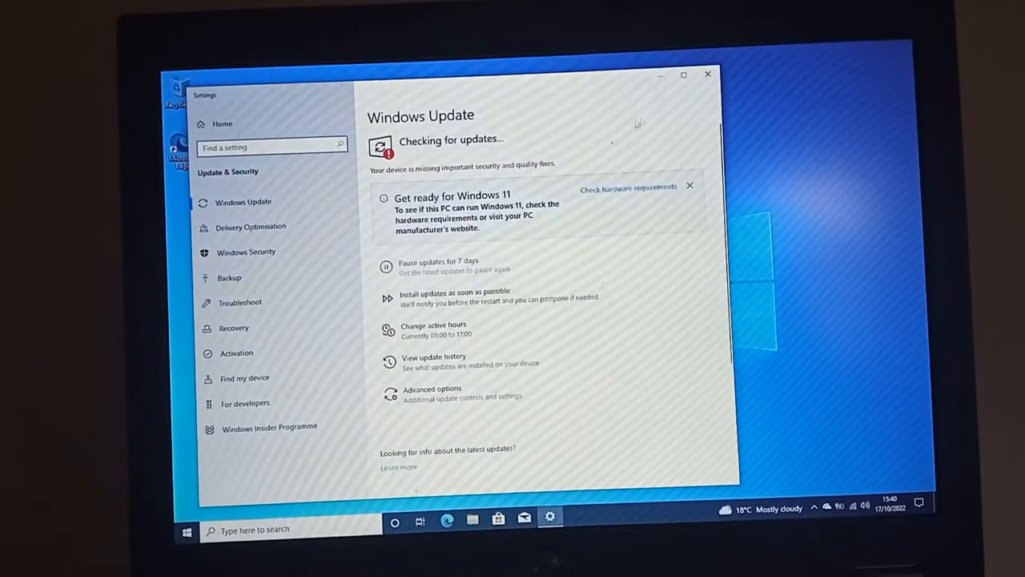
# Minimize the Windows Update Settings window.
pyautogui.click(707, 74)
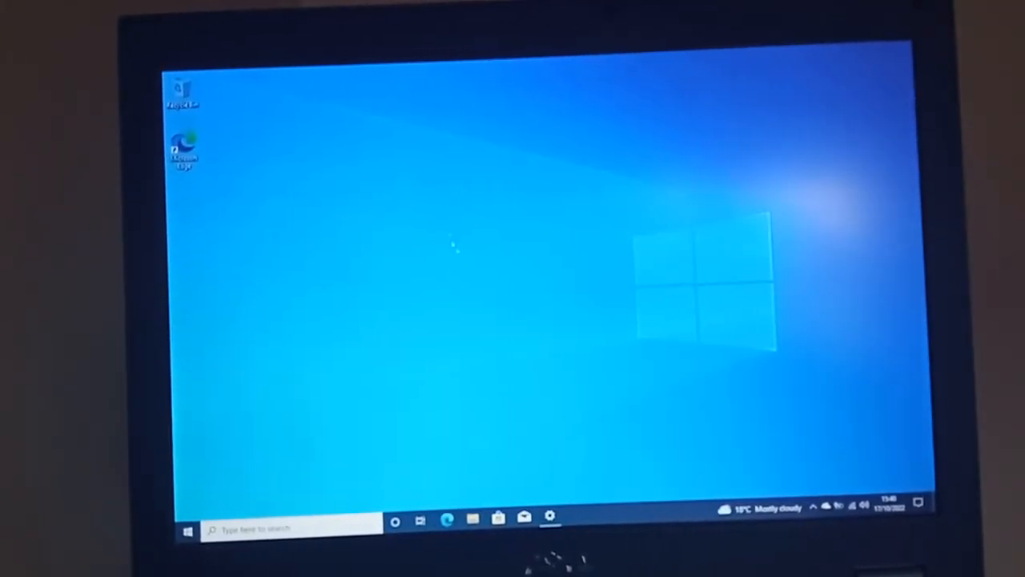
pyautogui.moveTo(516, 256)
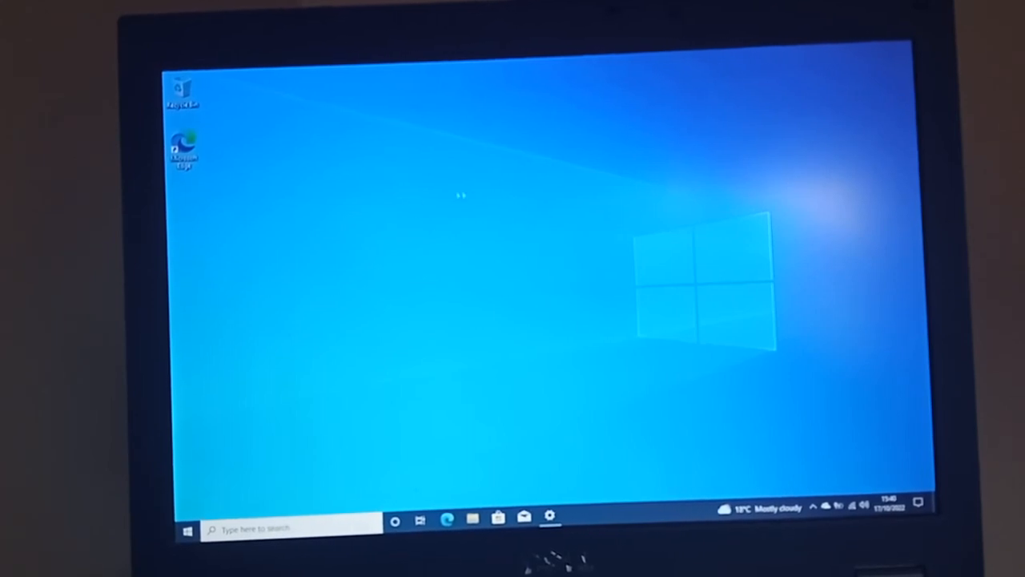
pyautogui.moveTo(785, 485)
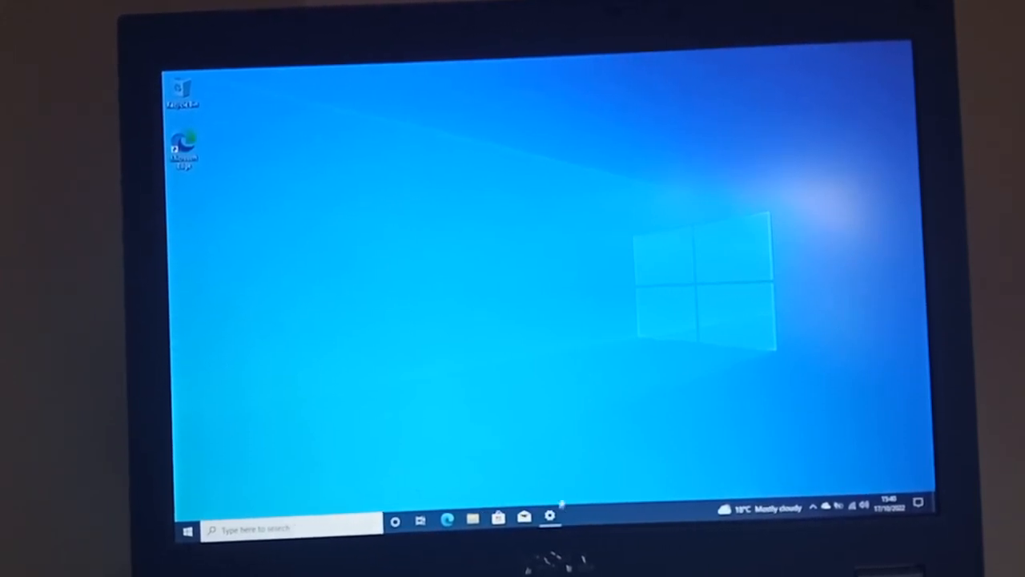
# Restore the Windows Update window from the taskbar Settings icon.
pyautogui.click(550, 516)
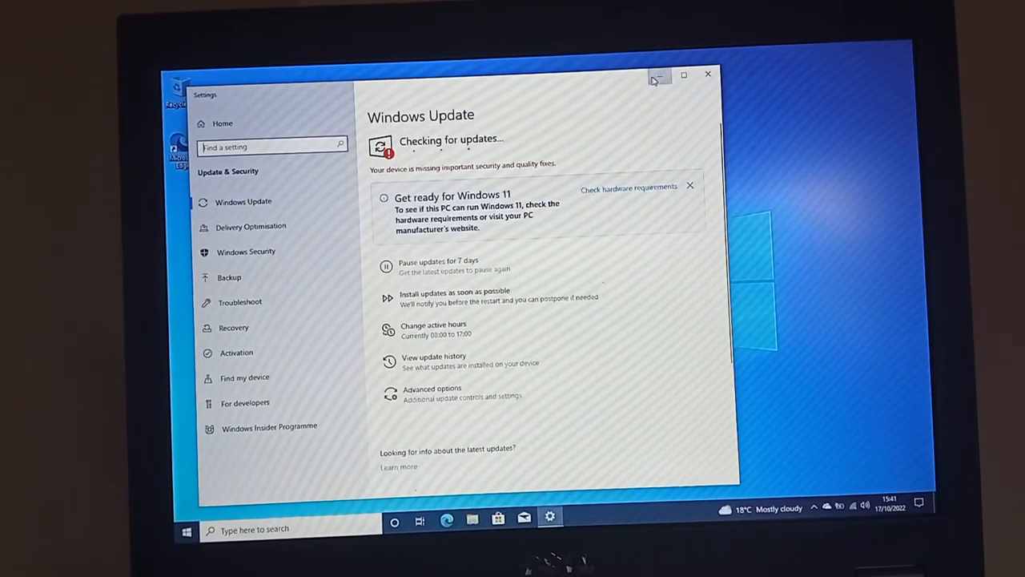
pyautogui.moveTo(658, 74)
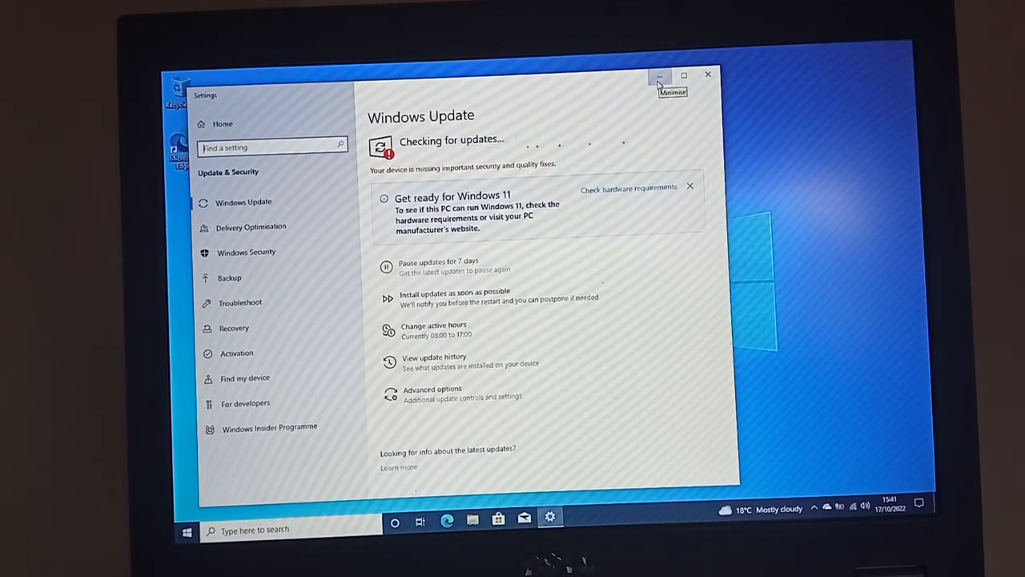